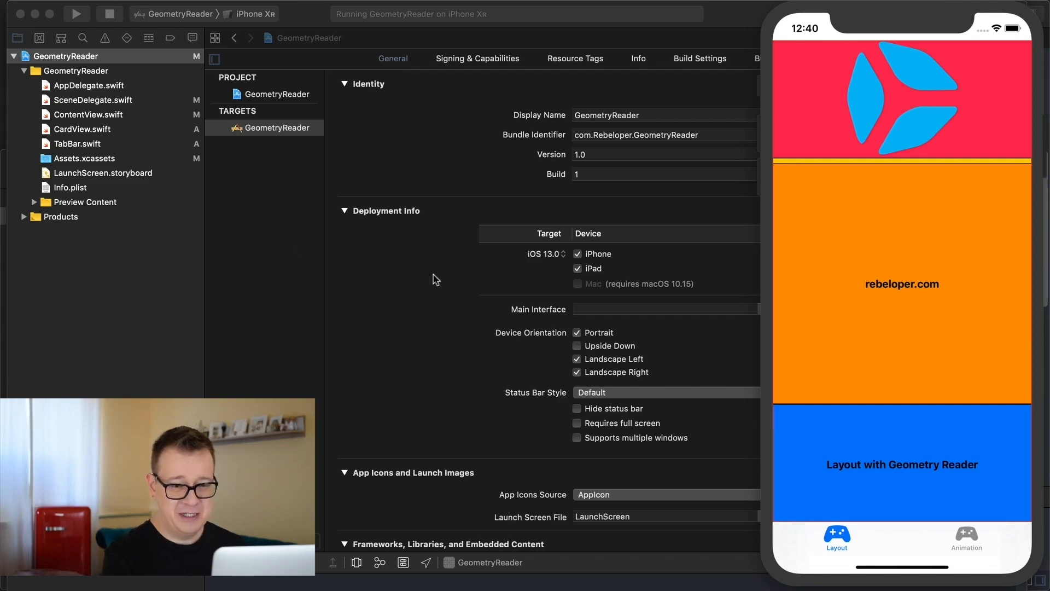
pyautogui.moveTo(894, 64)
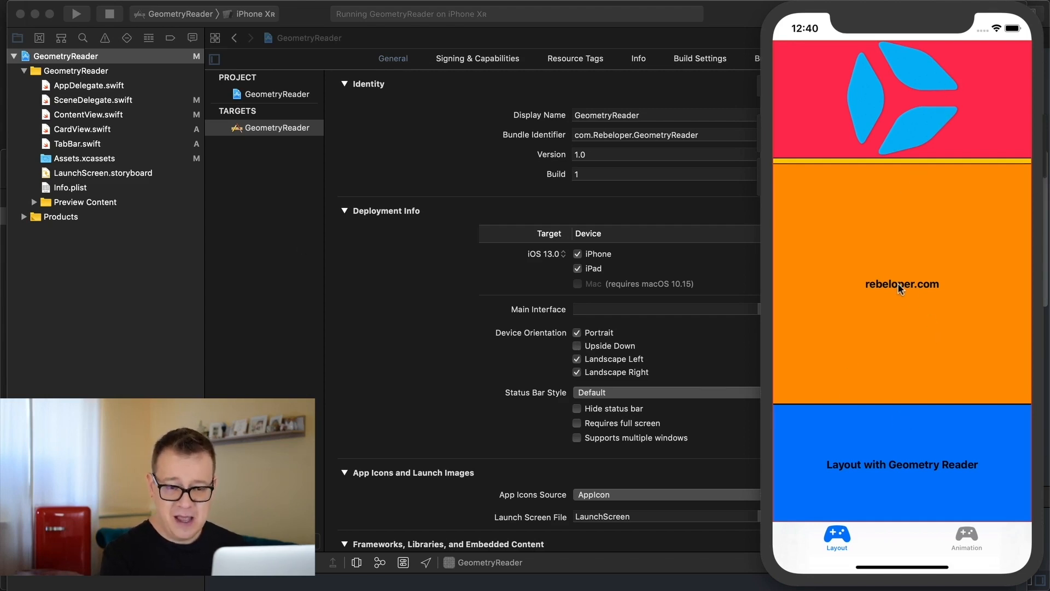
pyautogui.moveTo(896, 469)
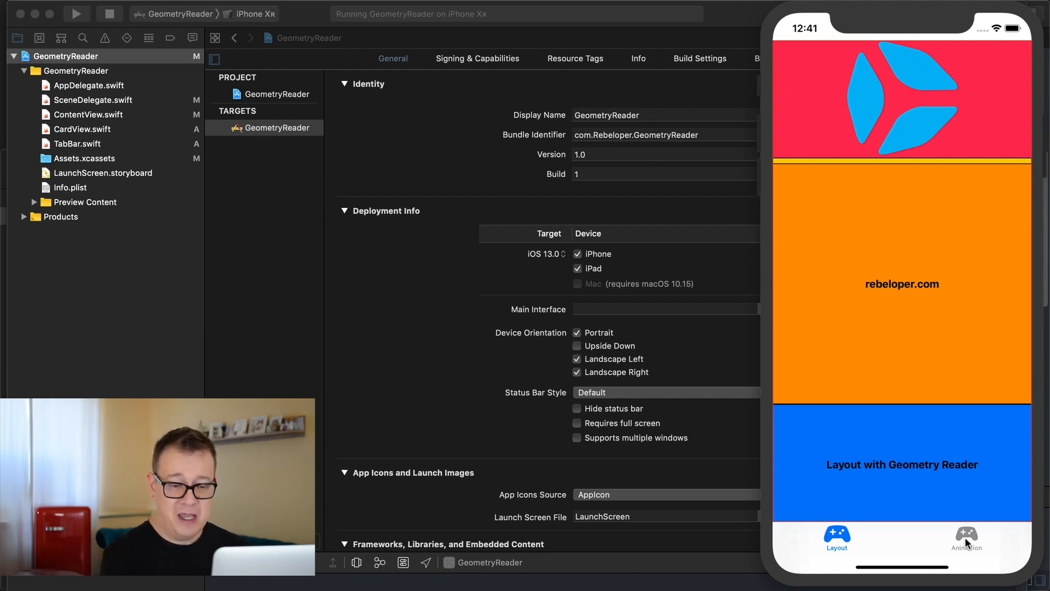
# Rerun the app to show CardView's unsized logo and cramped texts on the Animation tab
pyautogui.click(966, 539)
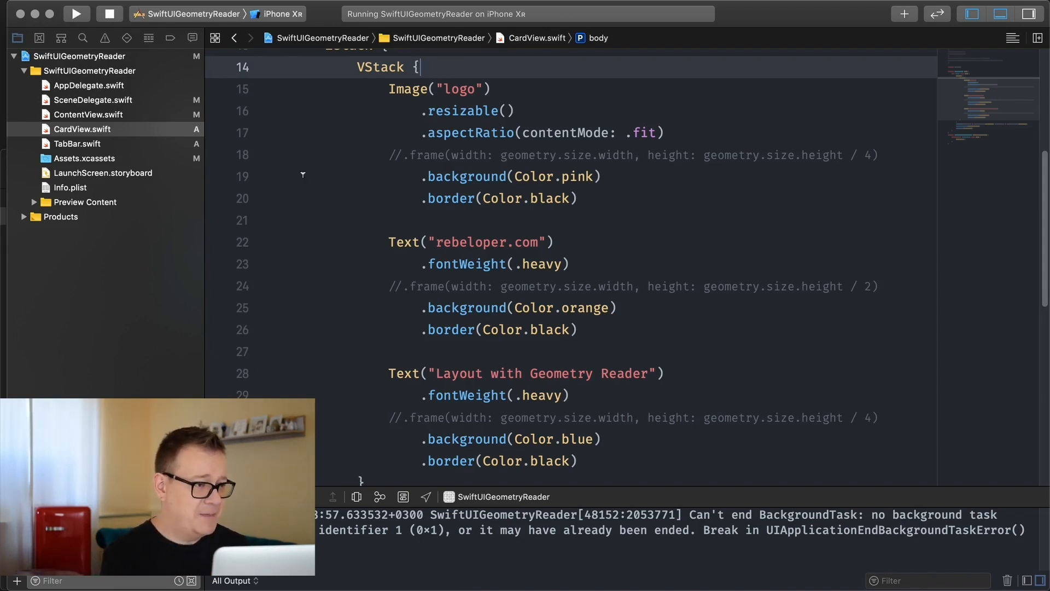
pyautogui.moveTo(142, 105)
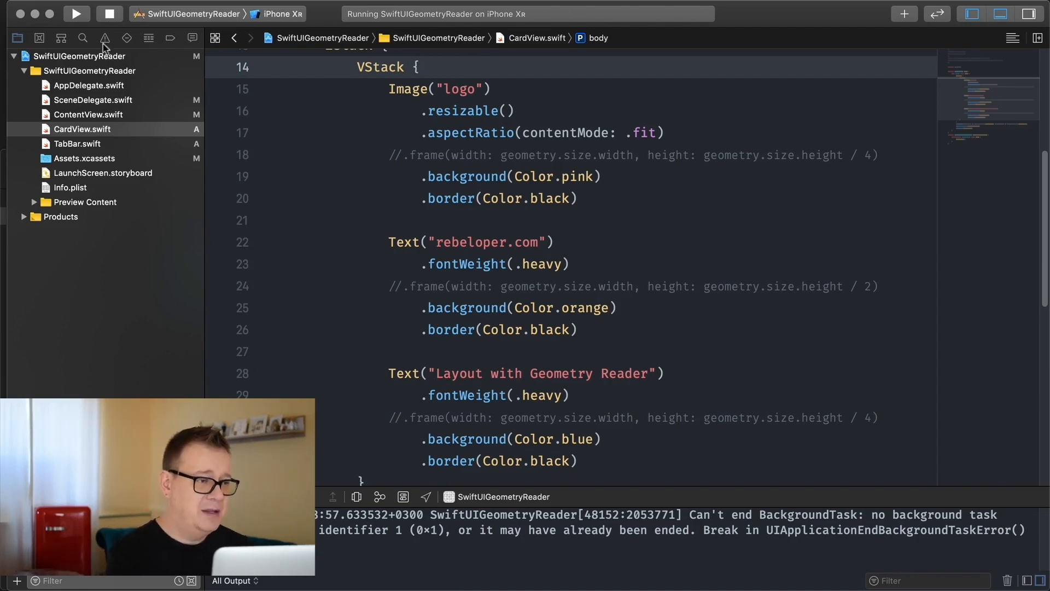
pyautogui.click(77, 13)
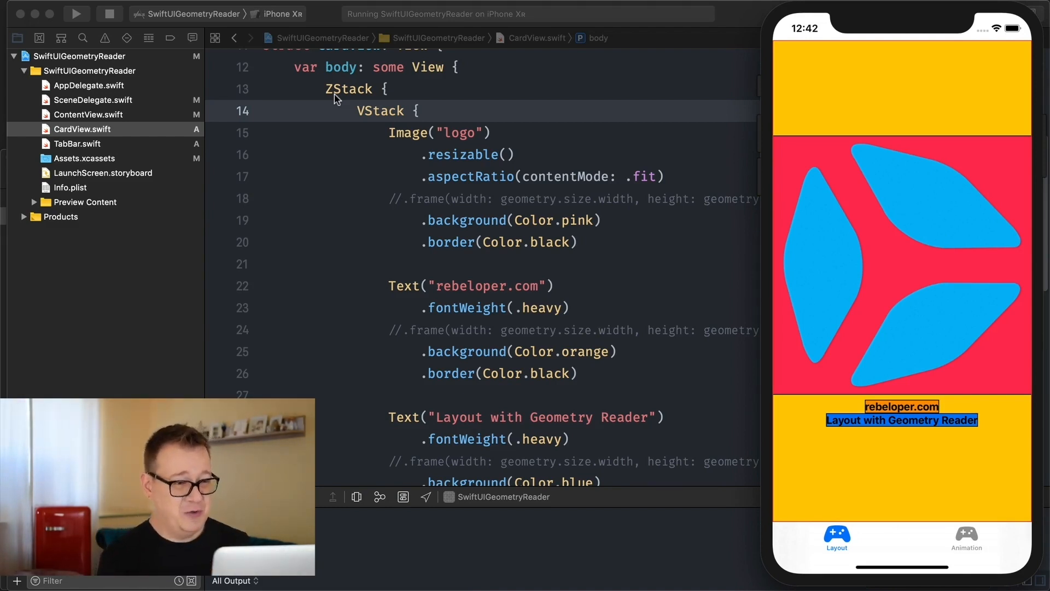
pyautogui.moveTo(378, 118)
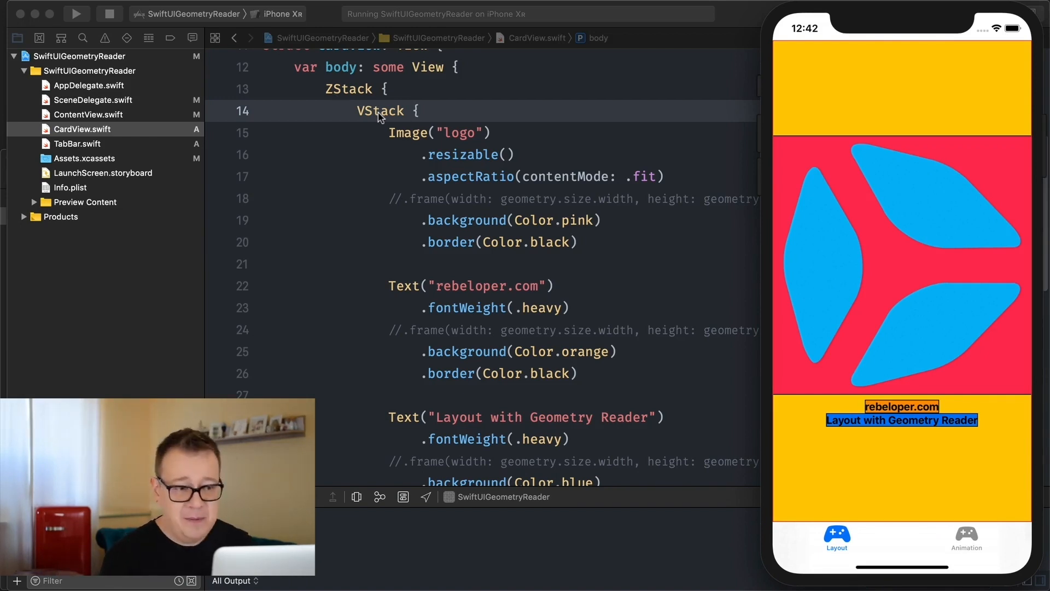
pyautogui.moveTo(401, 99)
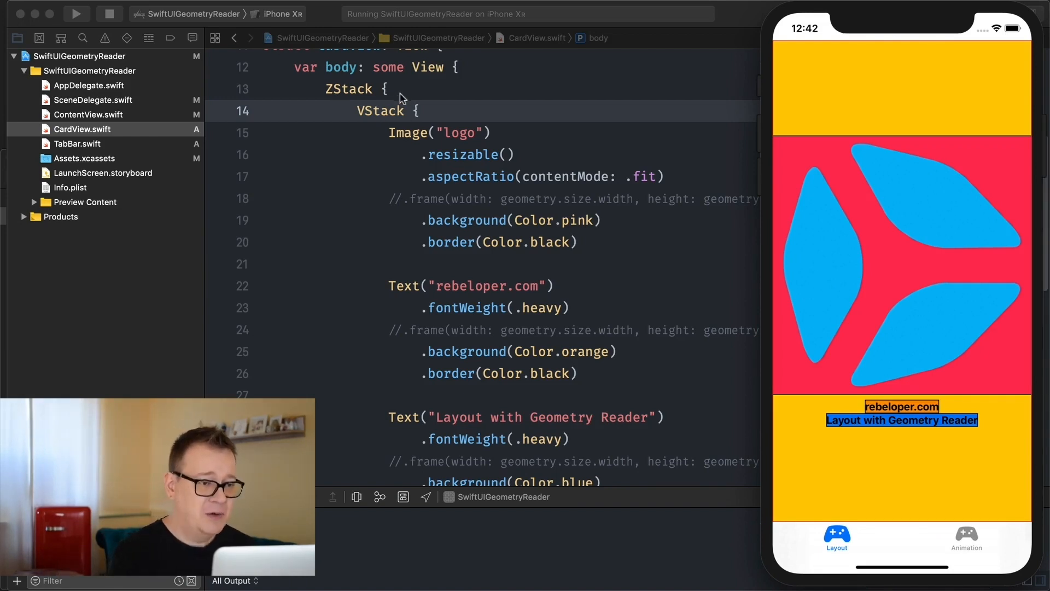
pyautogui.moveTo(381, 117)
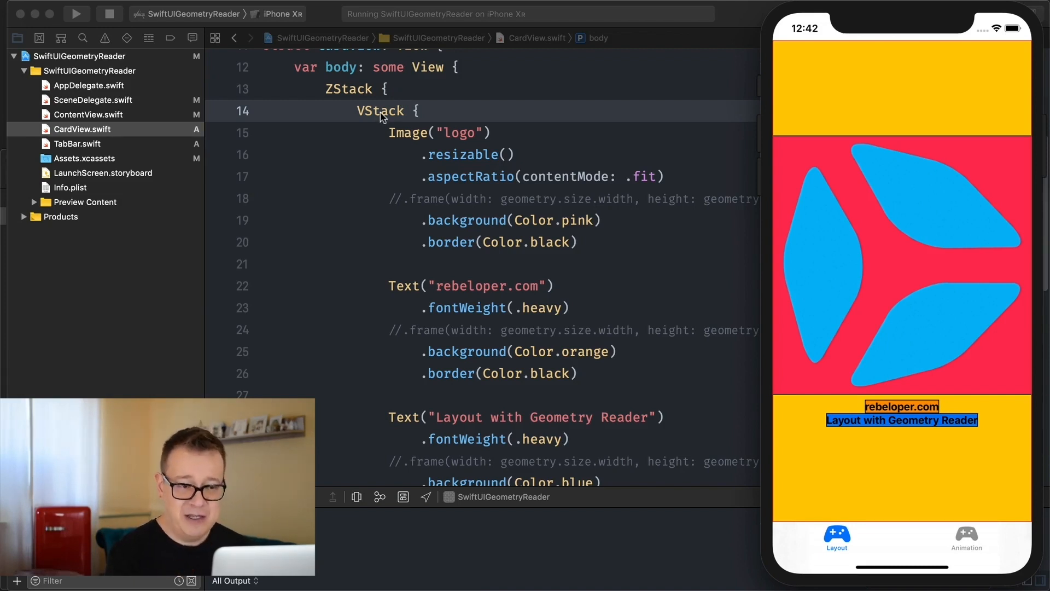
pyautogui.moveTo(904, 341)
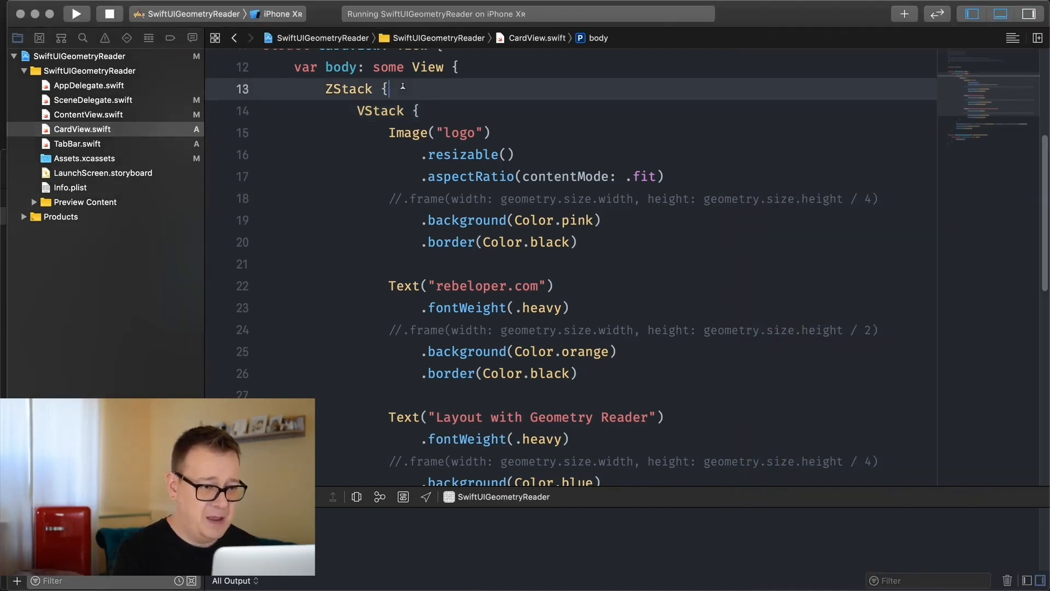
# Wrap the card's VStack in GeometryReader { geometry in } inside the ZStack
pyautogui.press('Return')
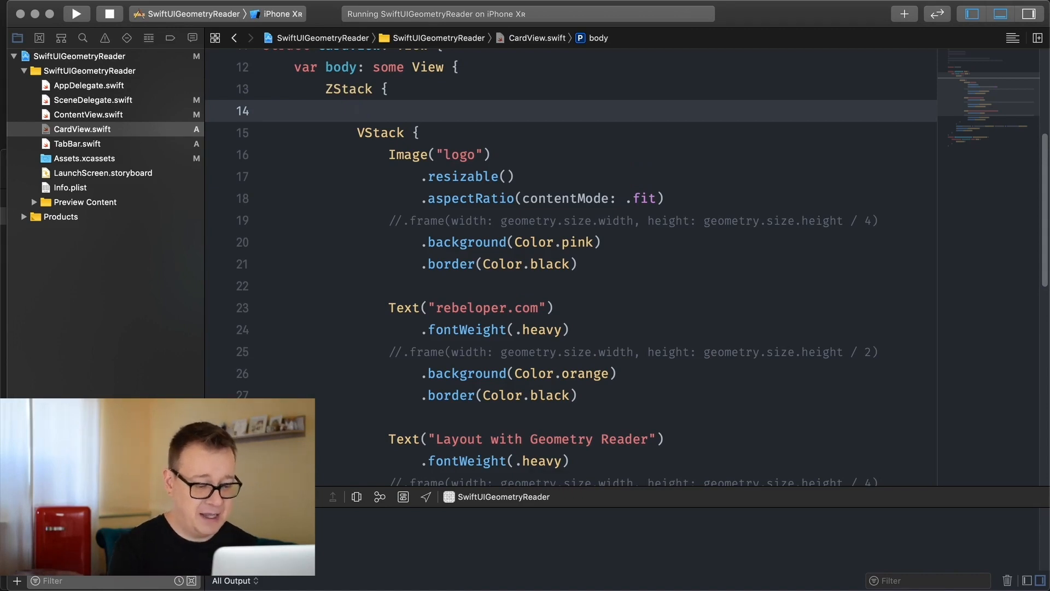
pyautogui.write('GeometryReader')
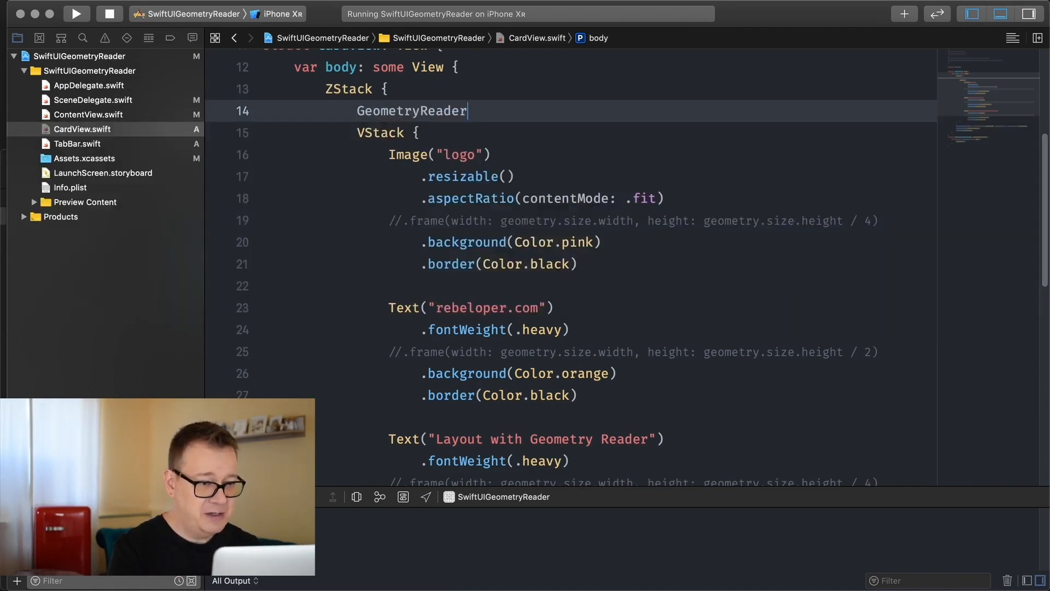
pyautogui.write('{')
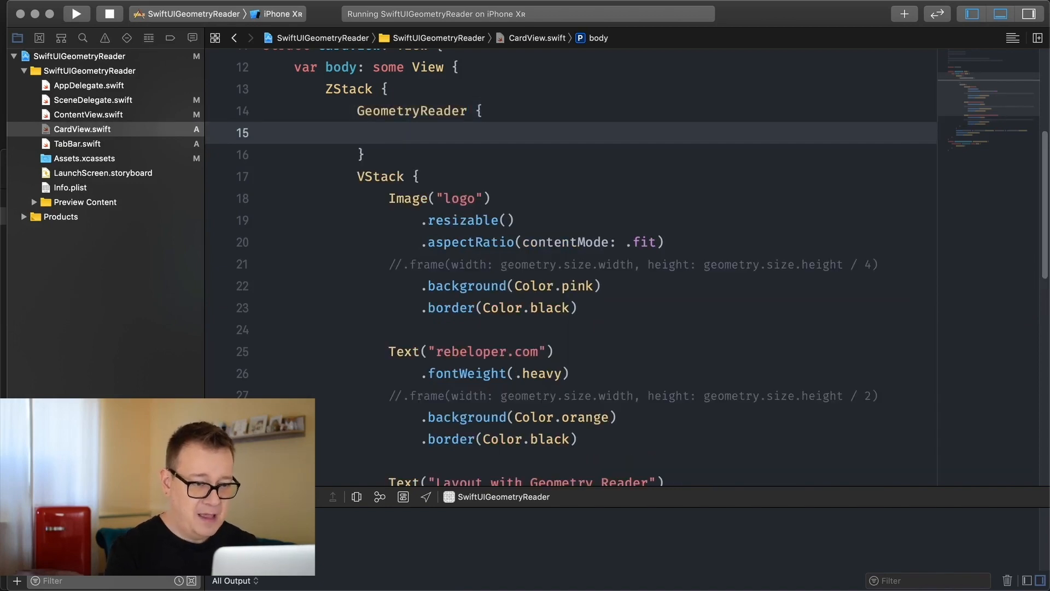
pyautogui.write('g')
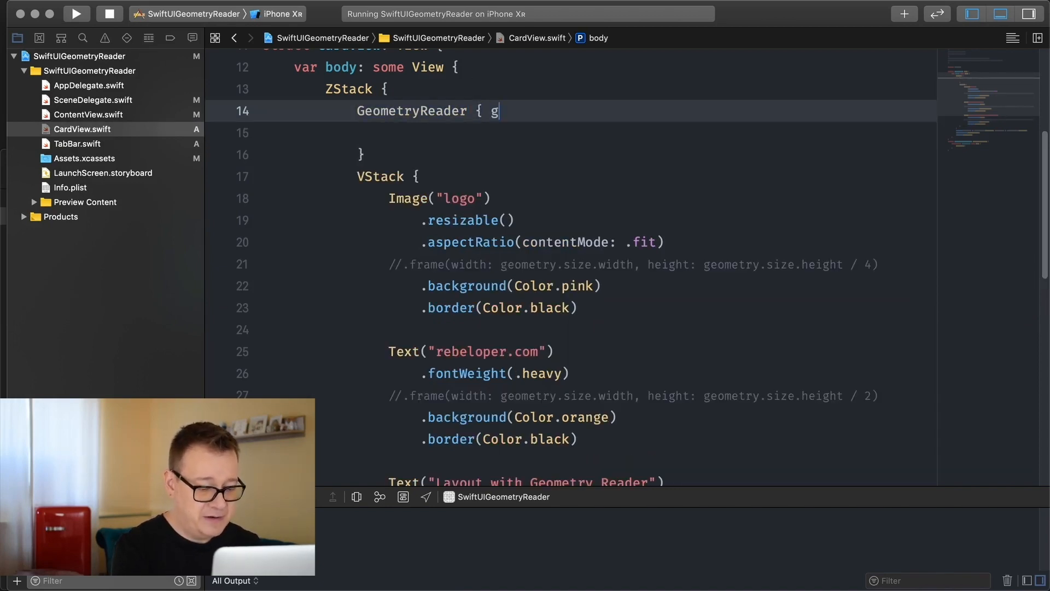
pyautogui.write('eometry in')
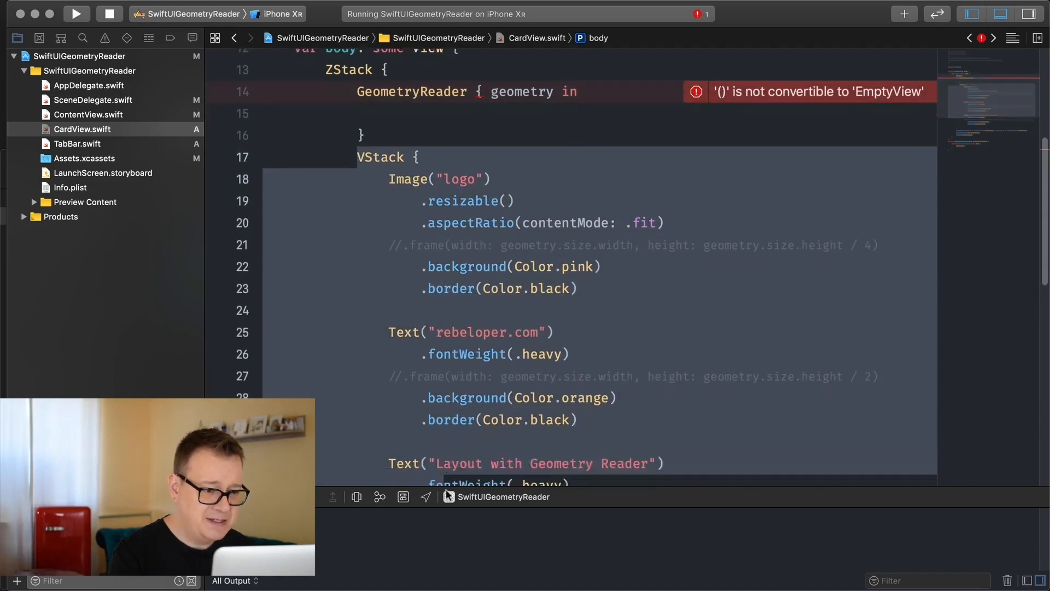
pyautogui.scroll(-3)
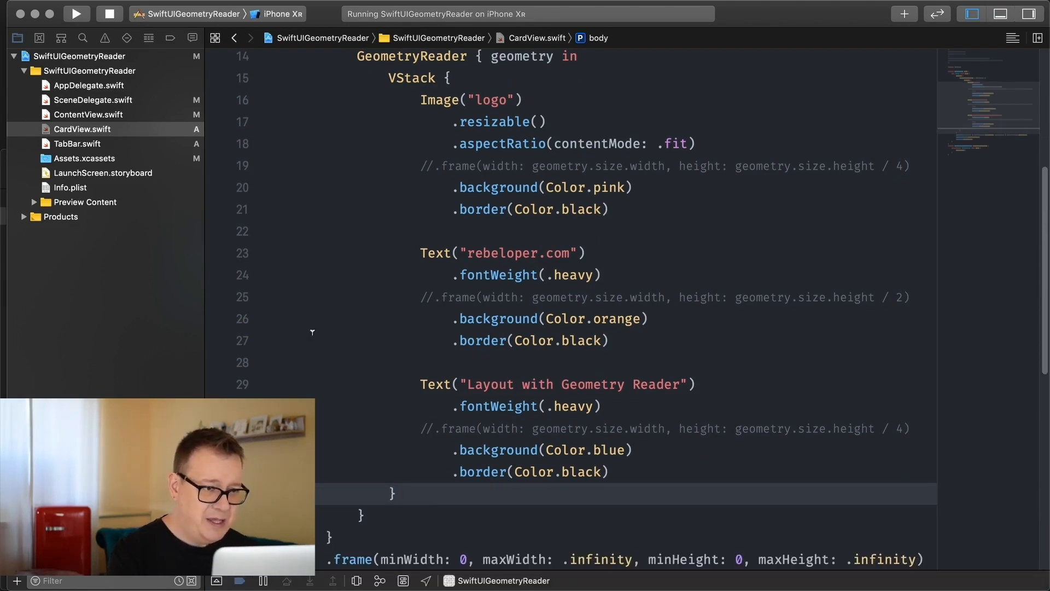
# Uncomment the three .frame lines sizing logo and texts from geometry width and quarter/half/quarter height
pyautogui.click(446, 78)
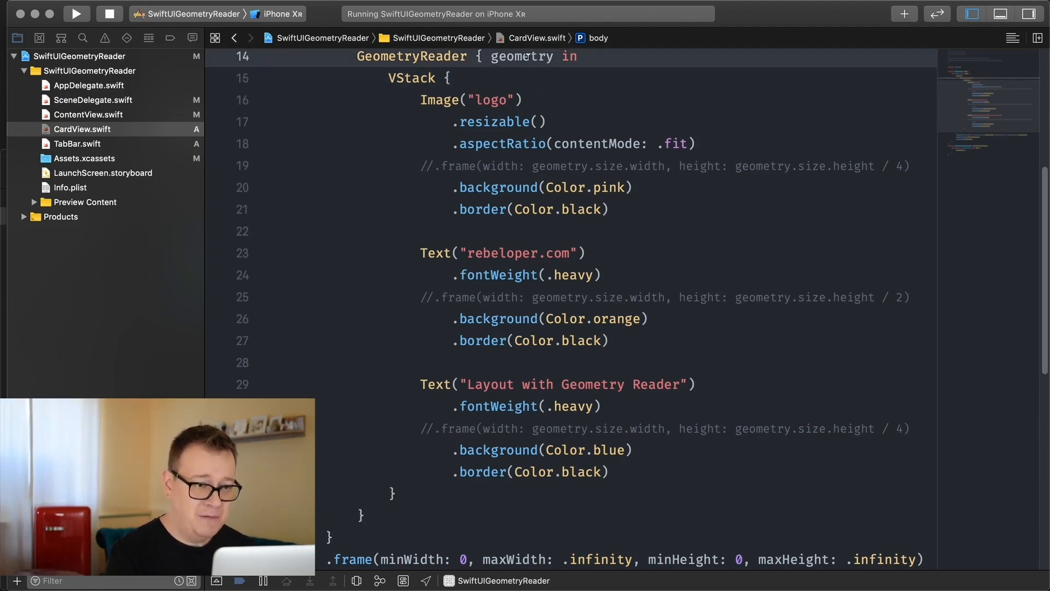
pyautogui.doubleClick(520, 56)
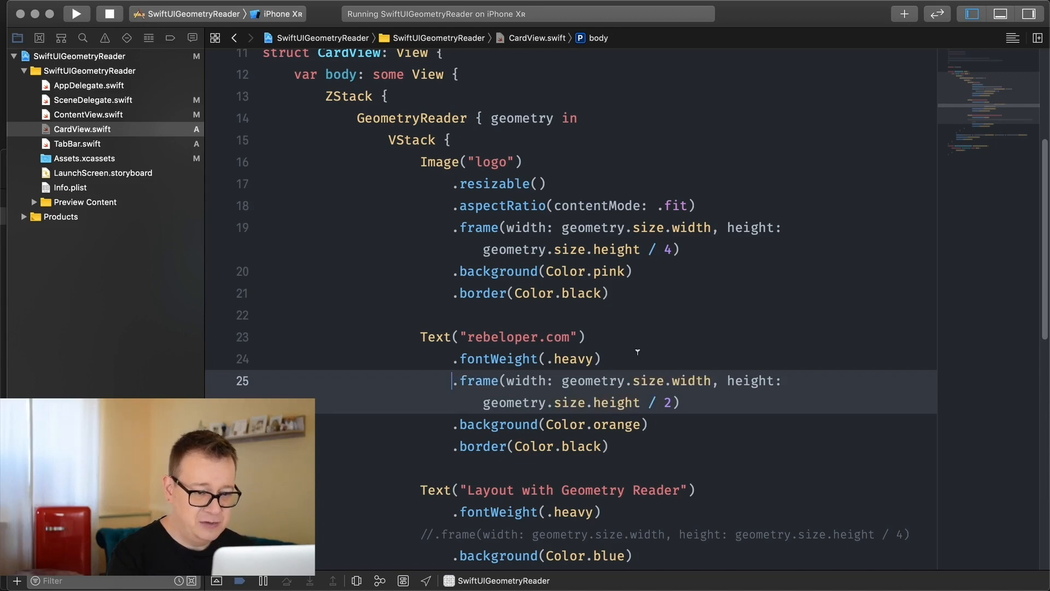
pyautogui.scroll(-3)
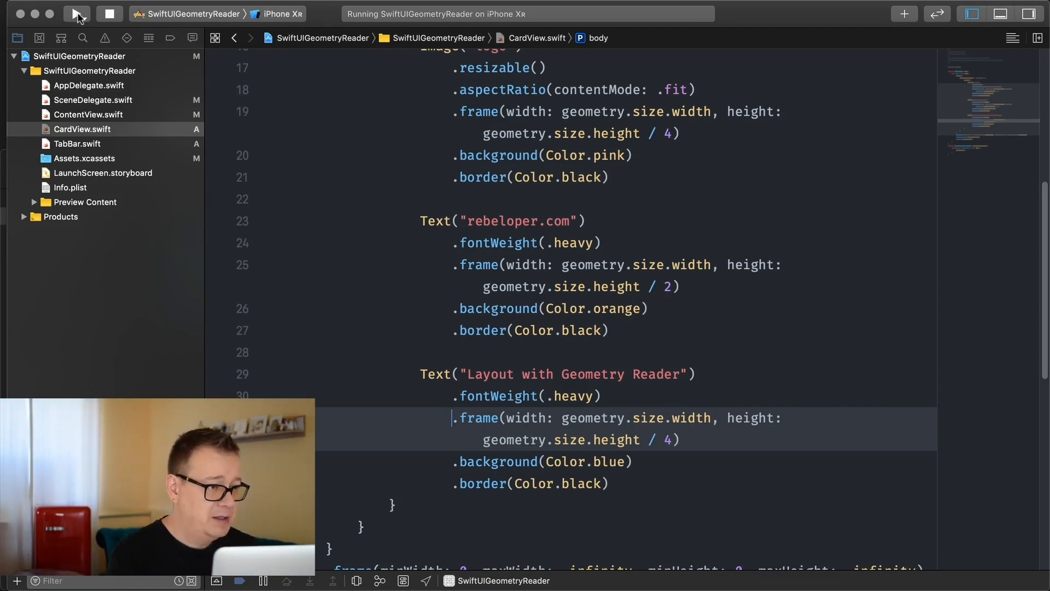
# Run the updated app and view the filled card on its Animation tab
pyautogui.click(77, 13)
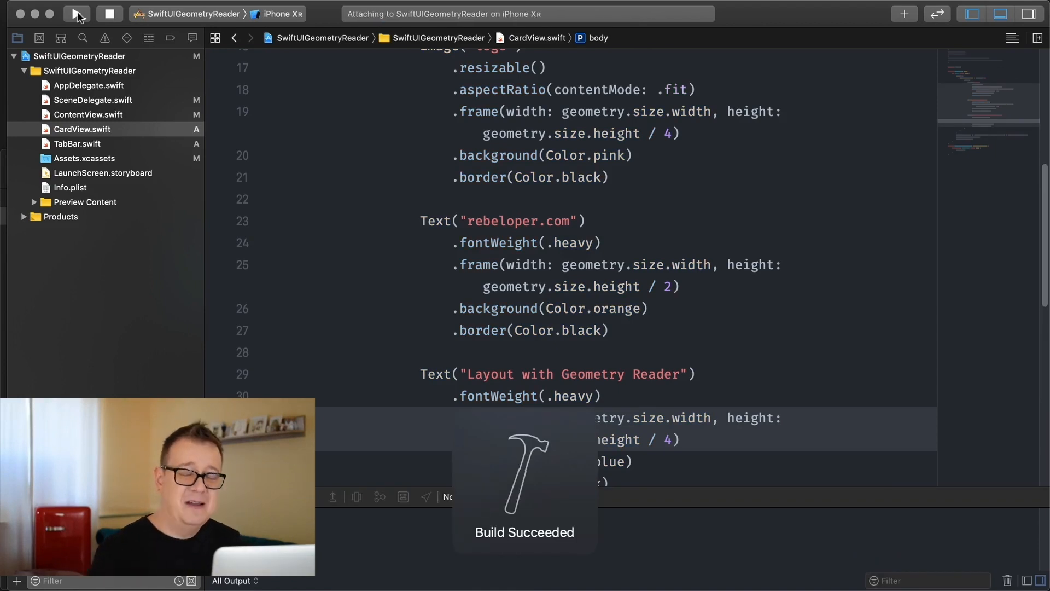
pyautogui.click(76, 13)
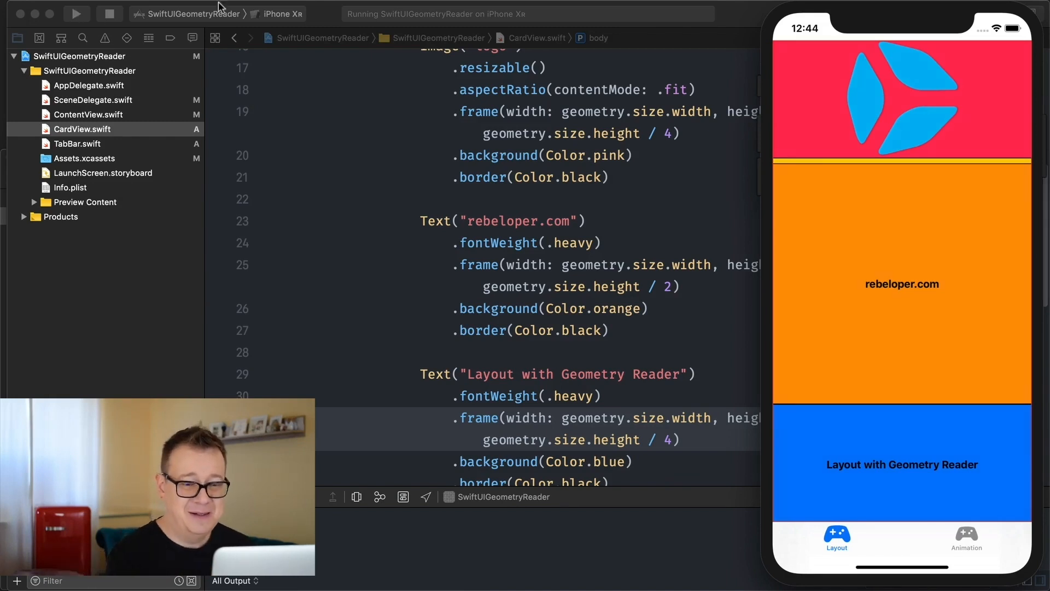
pyautogui.moveTo(883, 102)
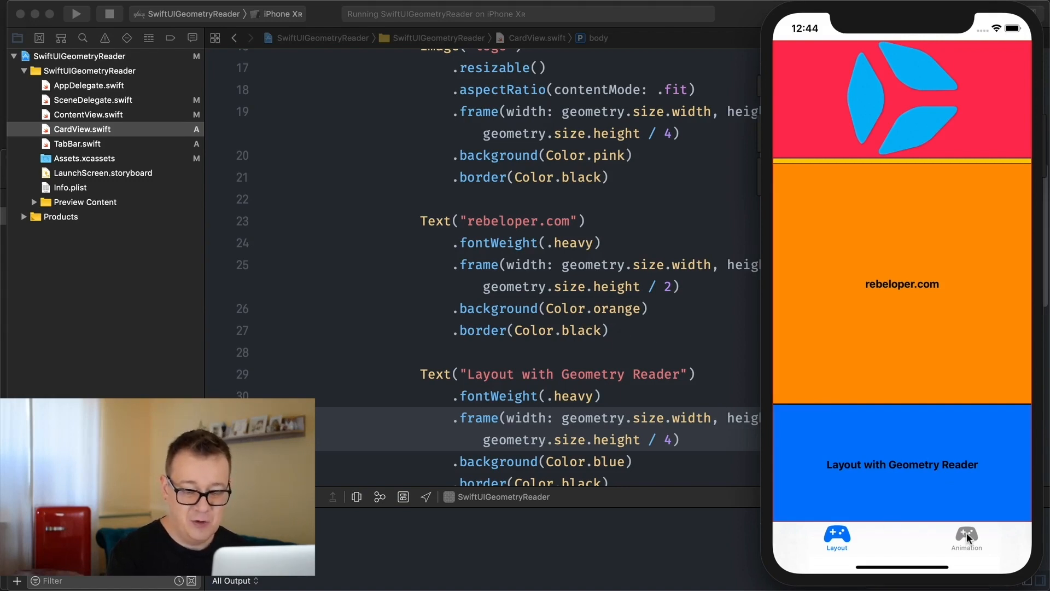
pyautogui.click(966, 539)
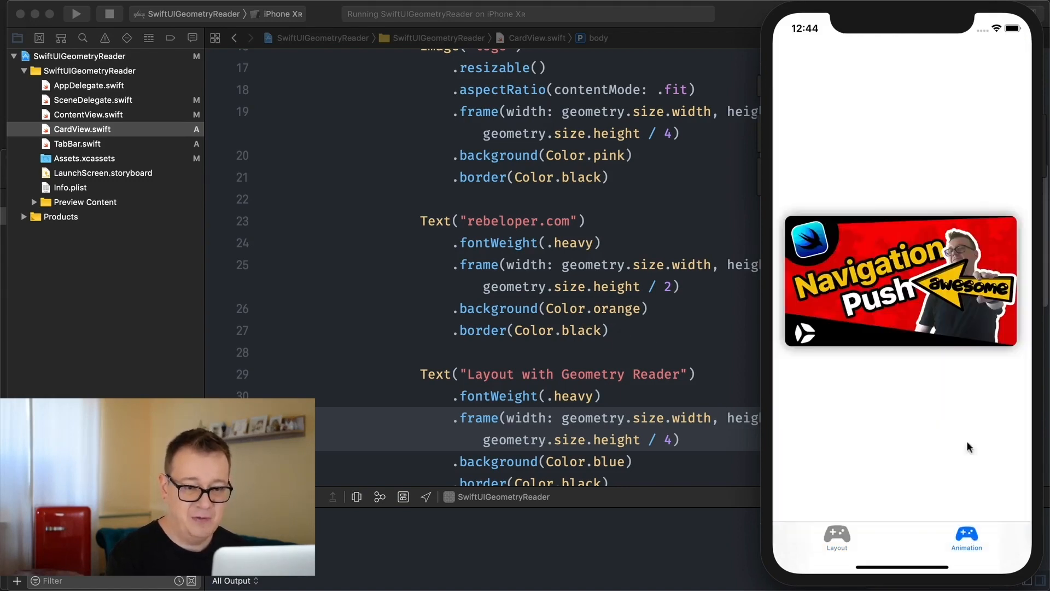
pyautogui.moveTo(992, 309)
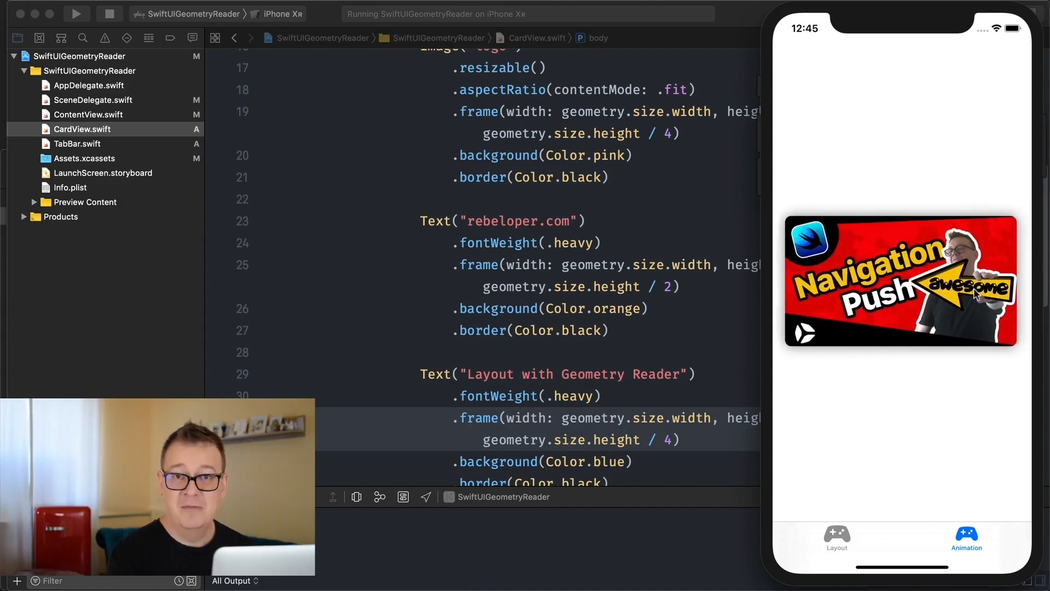
pyautogui.moveTo(482, 202)
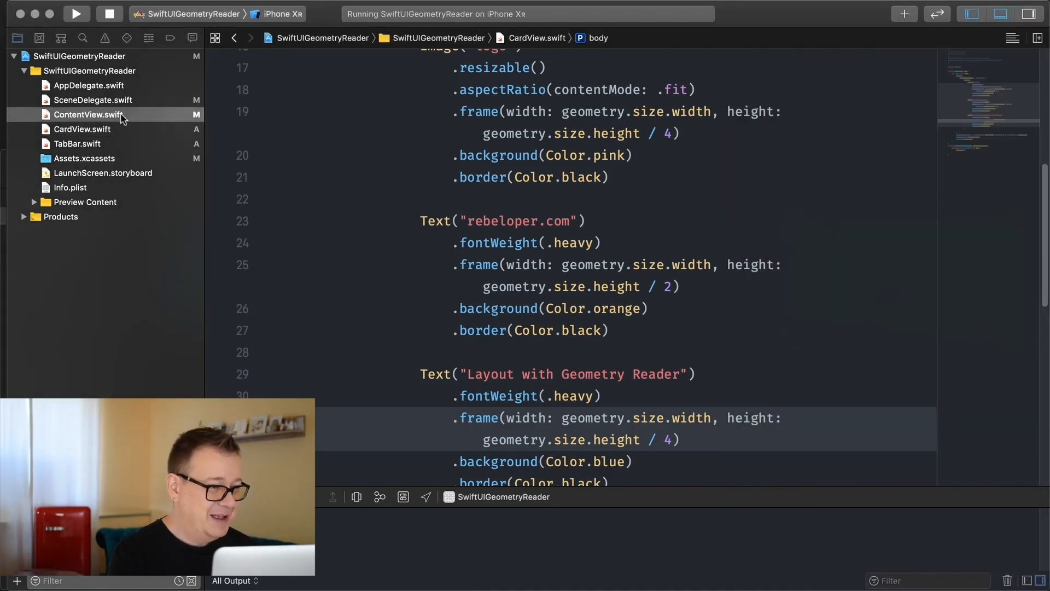
# Switch to ContentView.swift and start an empty line inside the ForEach above the Image
pyautogui.click(88, 115)
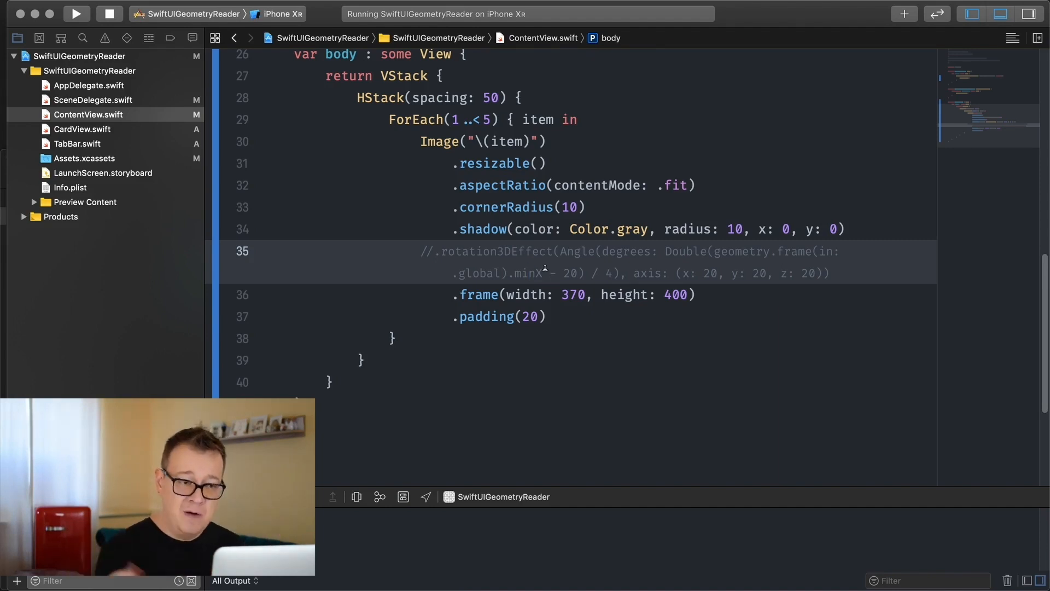
pyautogui.doubleClick(476, 272)
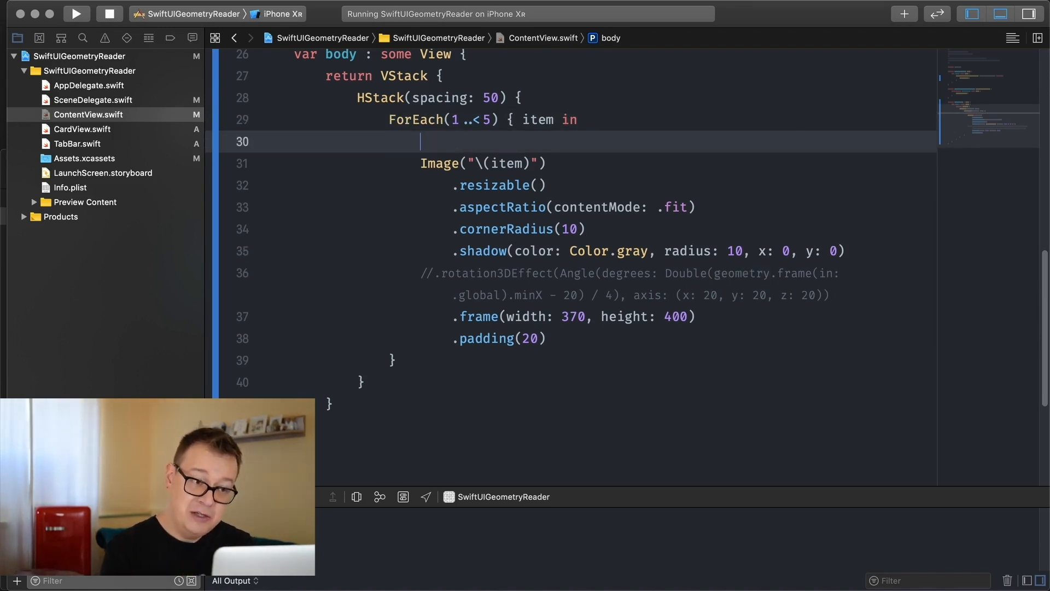
# Add GeometryReader { } in the ForEach and move the card Image with its modifiers into it
pyautogui.write('Geo')
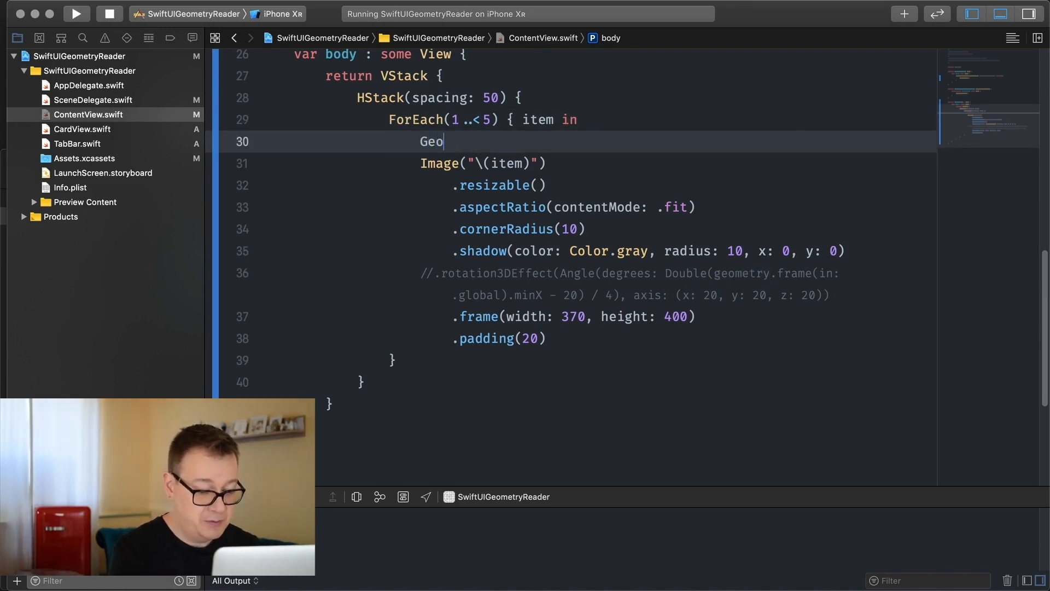
pyautogui.write('metryReader {')
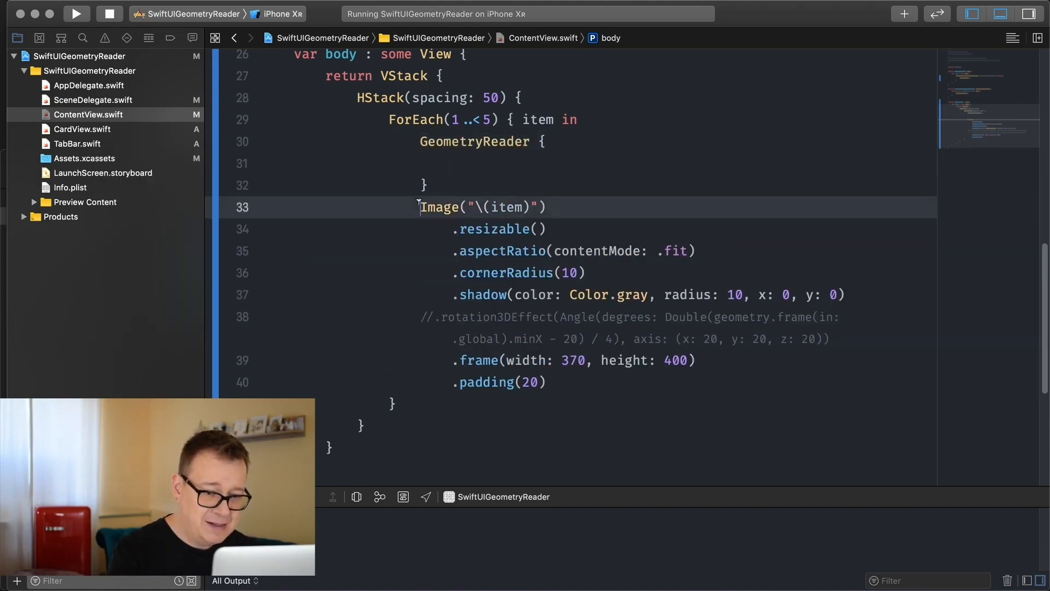
pyautogui.moveTo(420, 207); pyautogui.dragTo(828, 338)
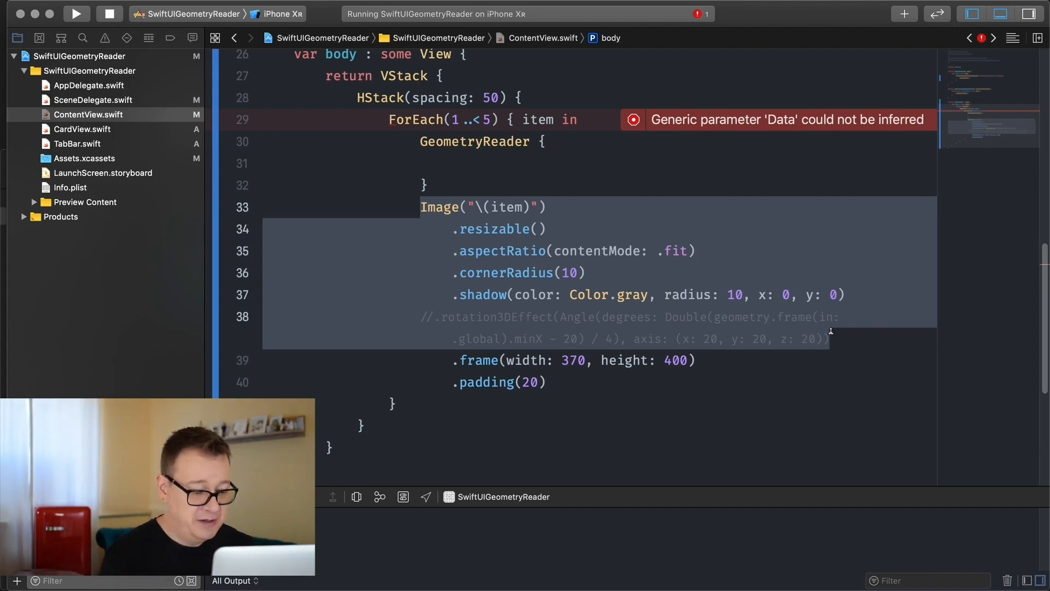
pyautogui.press('delete')
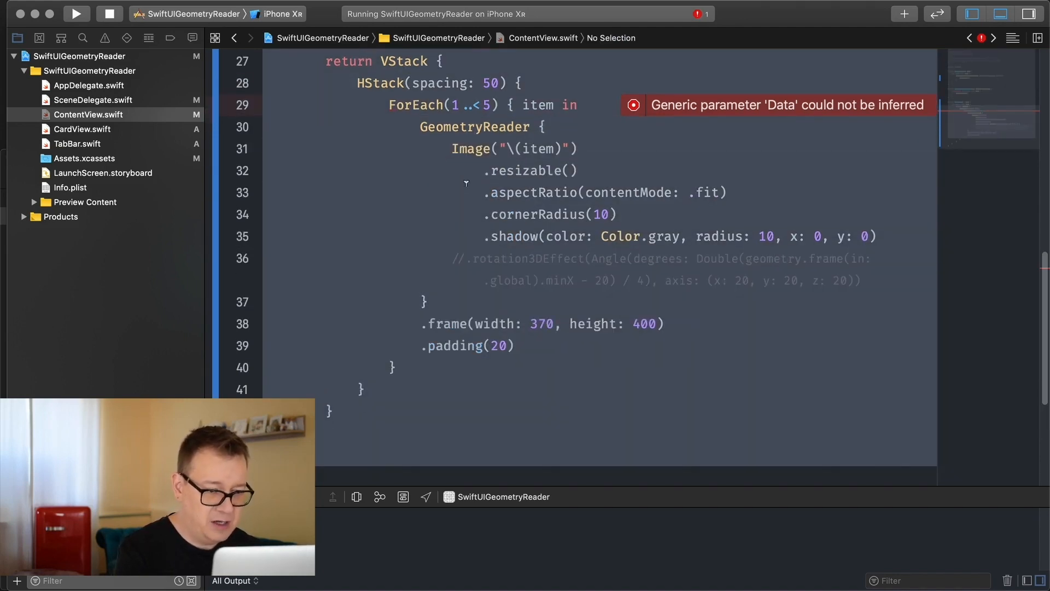
# Give the GeometryReader a geometry in parameter and activate the rotation3DEffect modifier
pyautogui.click(609, 215)
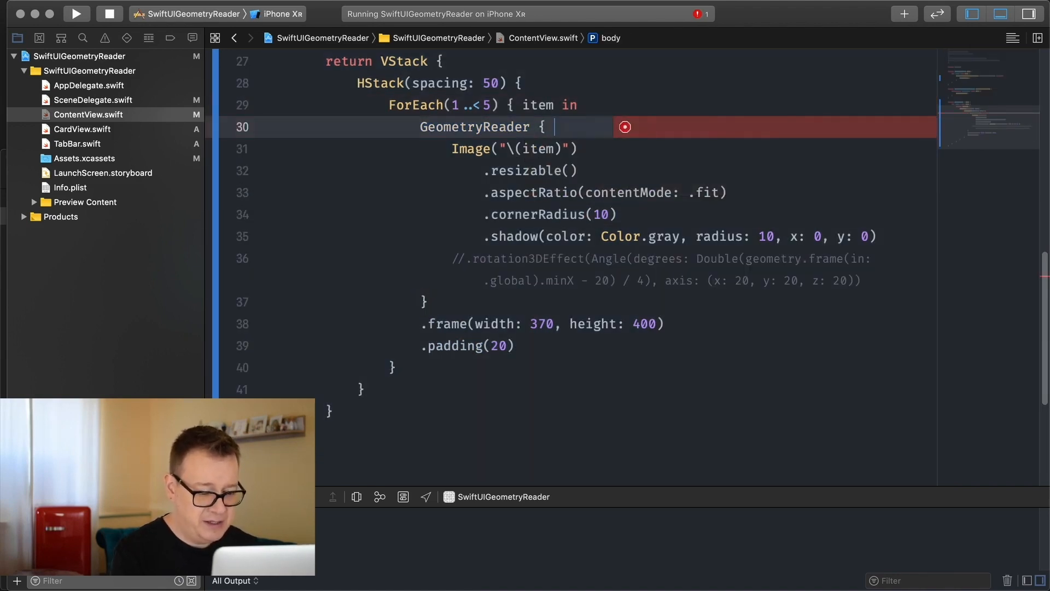
pyautogui.doubleClick(772, 258)
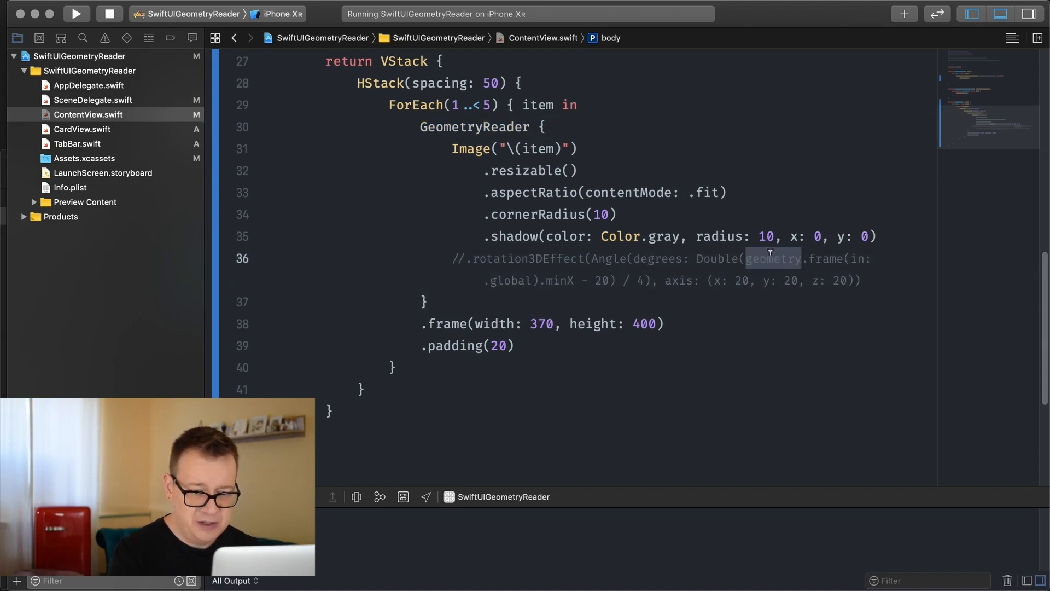
pyautogui.write('geometry')
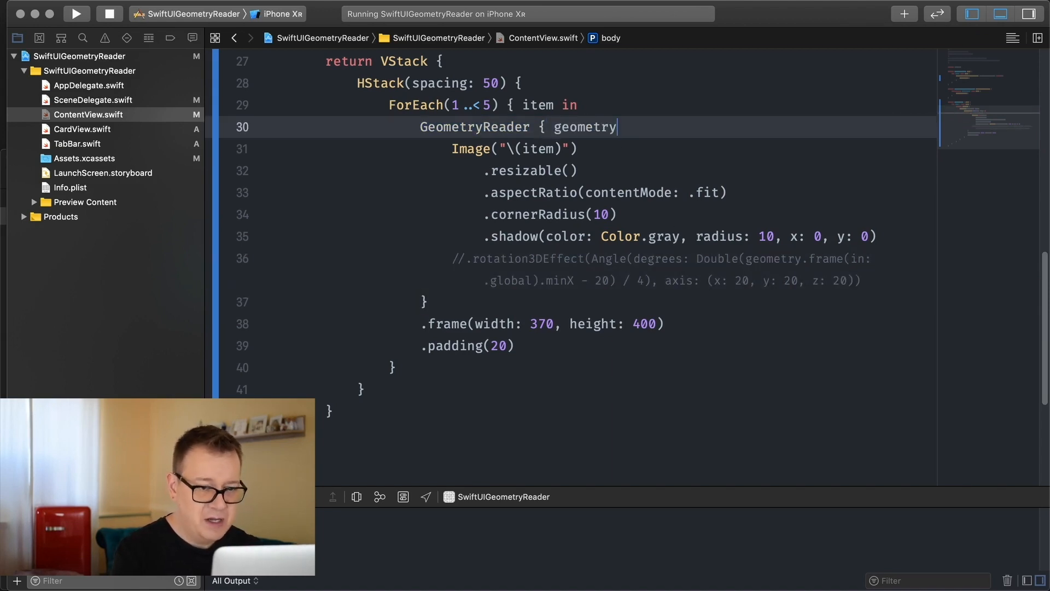
pyautogui.write('in')
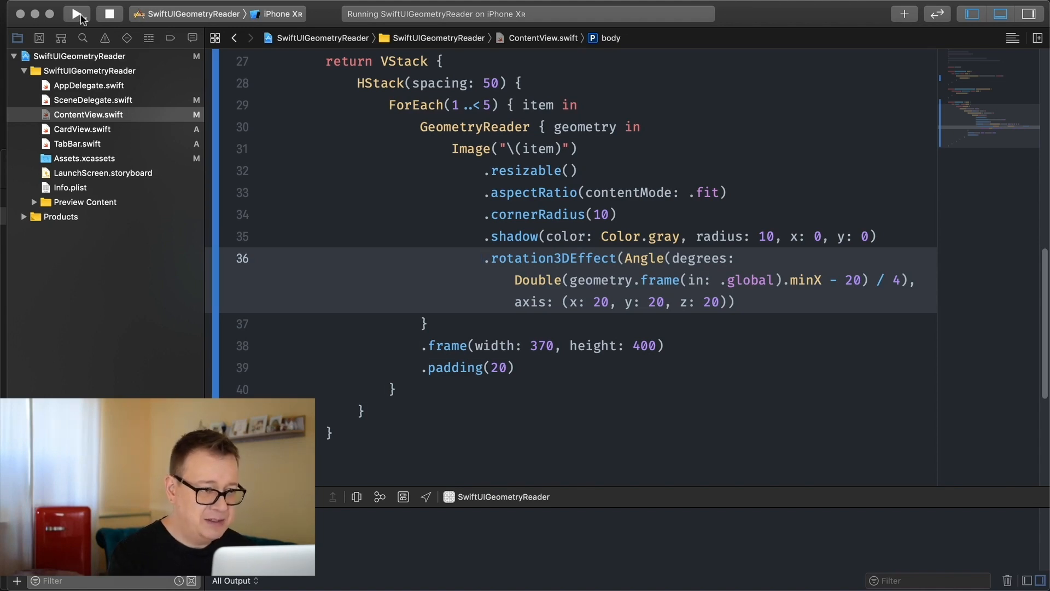
pyautogui.moveTo(76, 13)
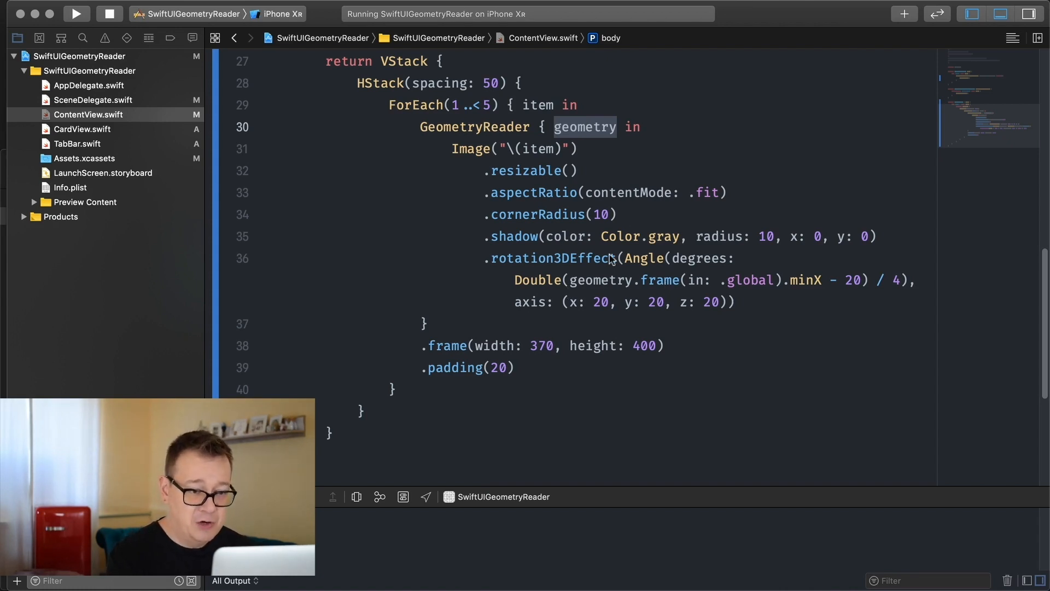
pyautogui.moveTo(557, 281)
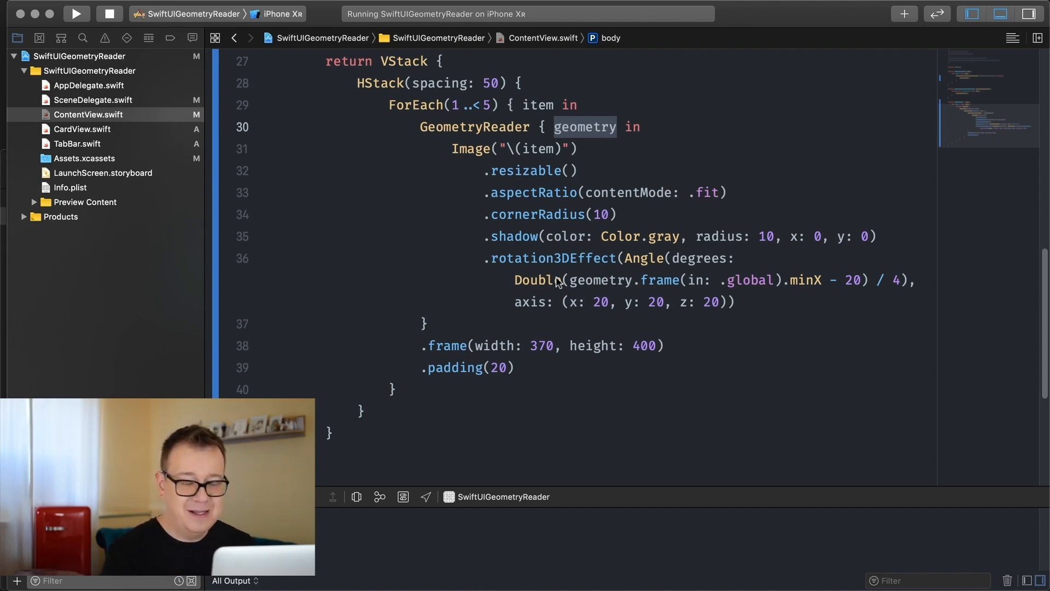
pyautogui.moveTo(234, 100)
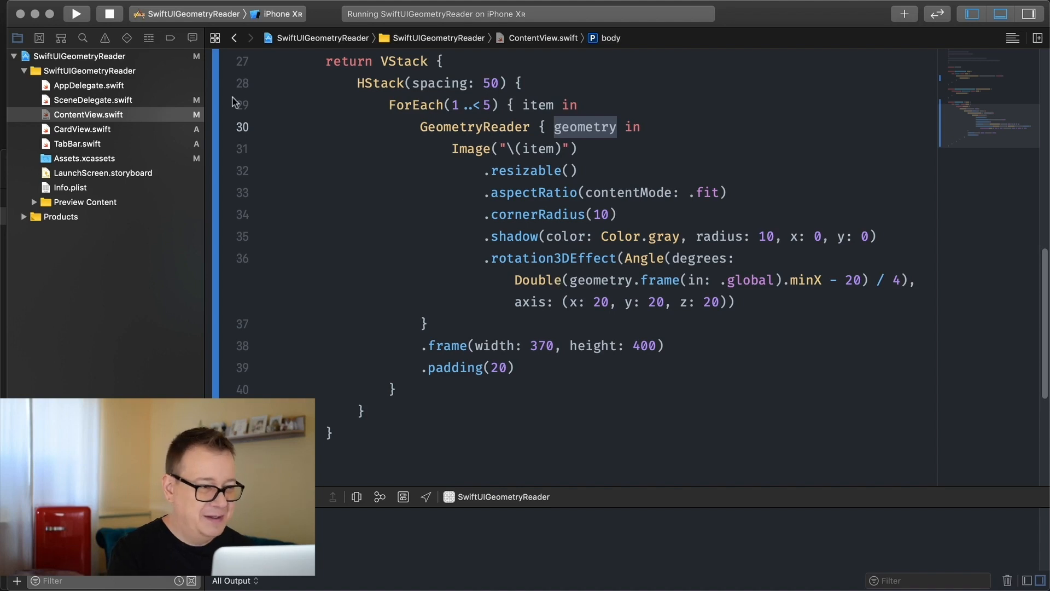
# Build and run the spinning-cards app, then change the rotation divisor from 4 to 40
pyautogui.click(77, 14)
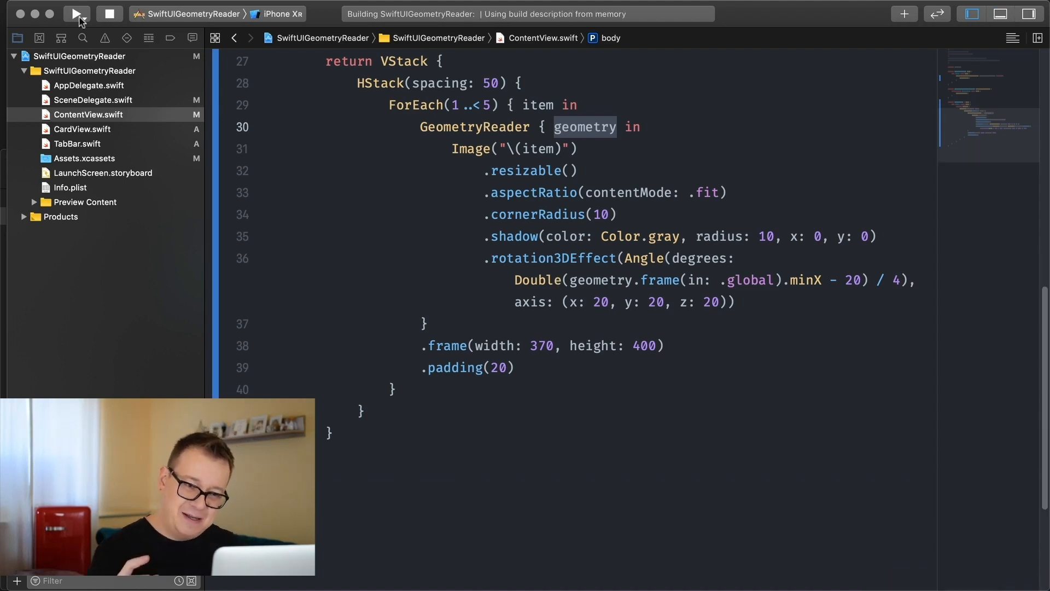
pyautogui.click(77, 13)
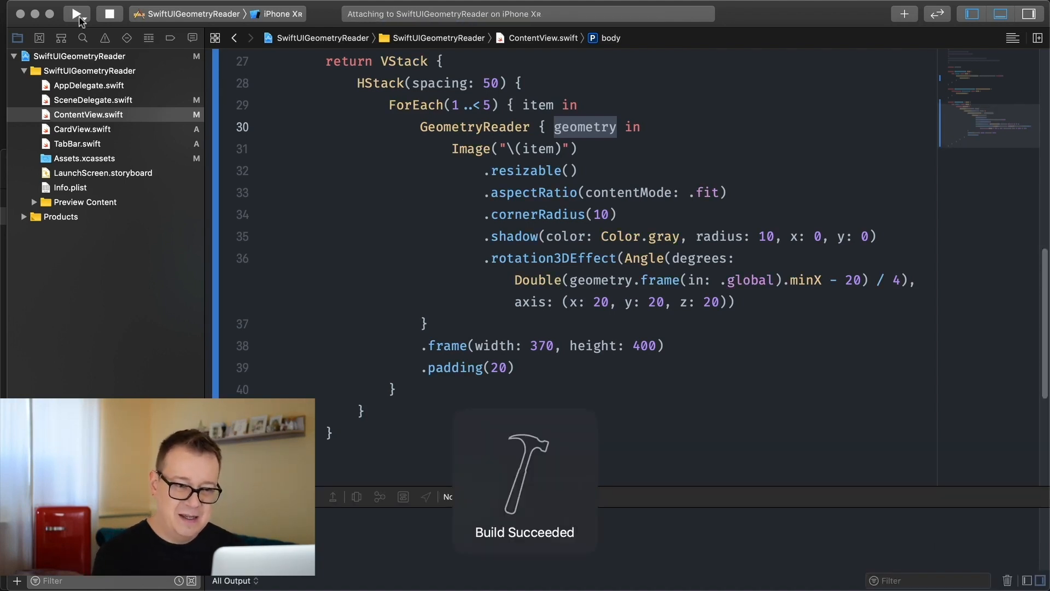
pyautogui.click(75, 13)
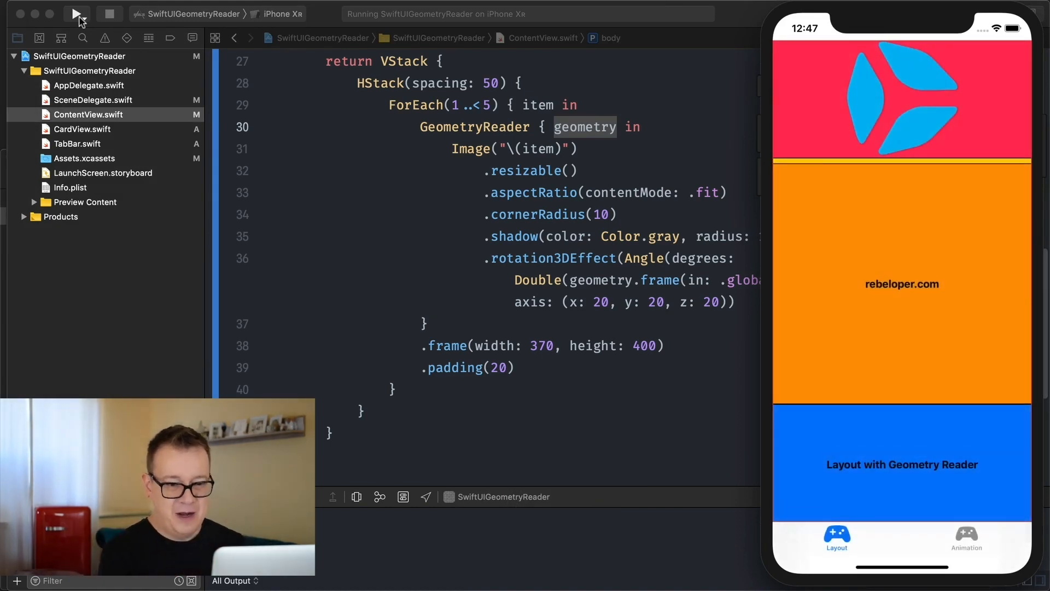
pyautogui.click(966, 539)
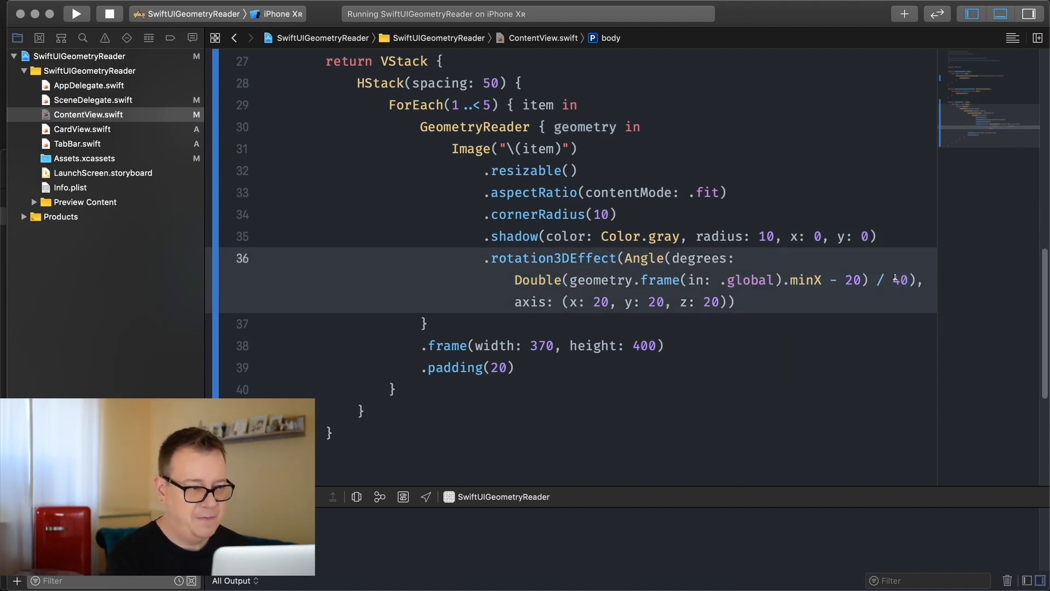
# Rerun with the 40 divisor and view the tilted Navigation Push card on the Animation tab
pyautogui.click(77, 13)
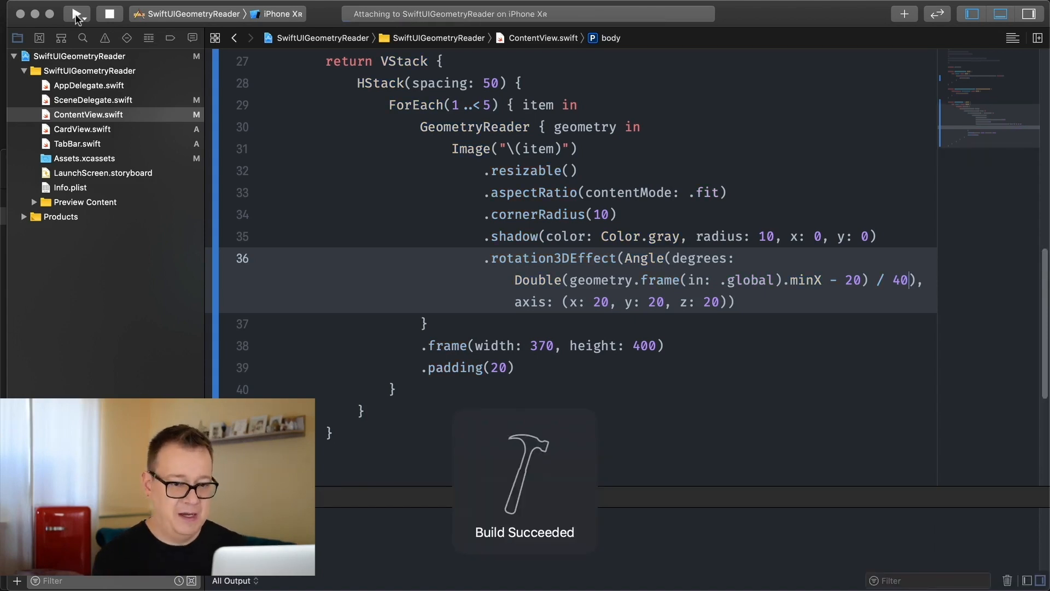
pyautogui.click(77, 13)
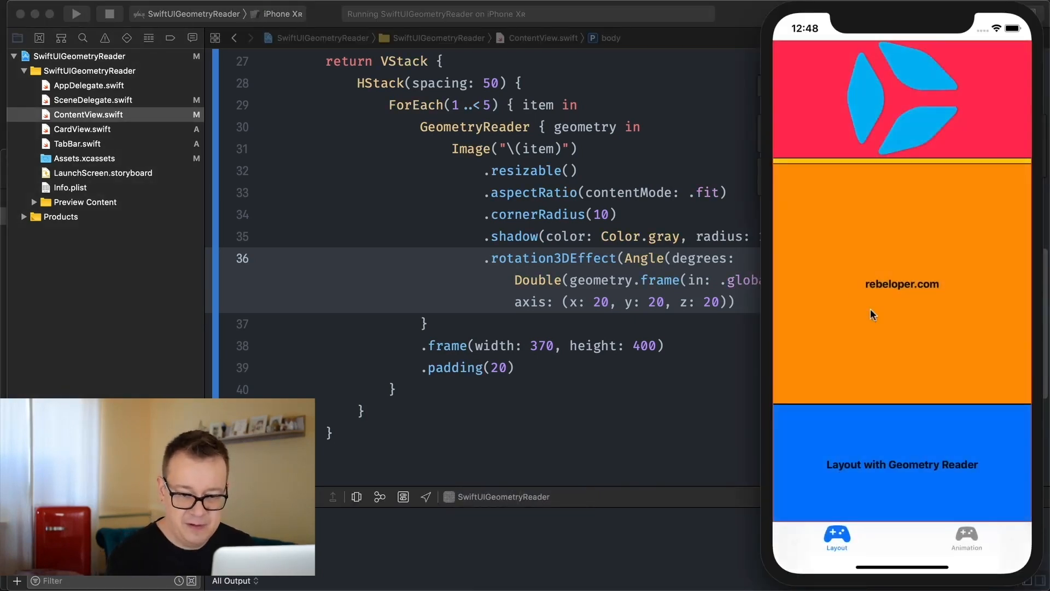
pyautogui.click(966, 539)
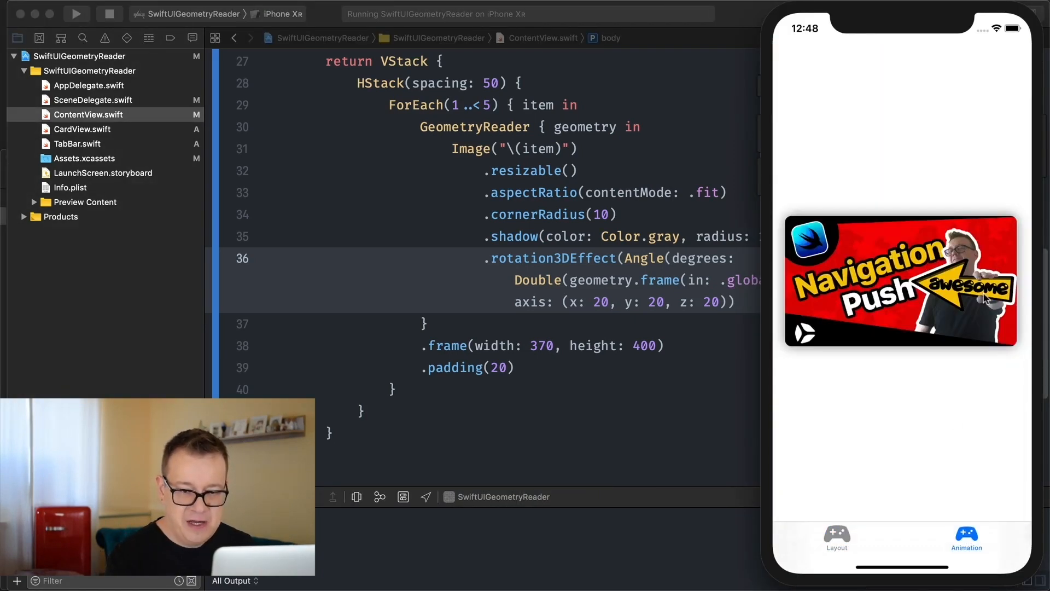